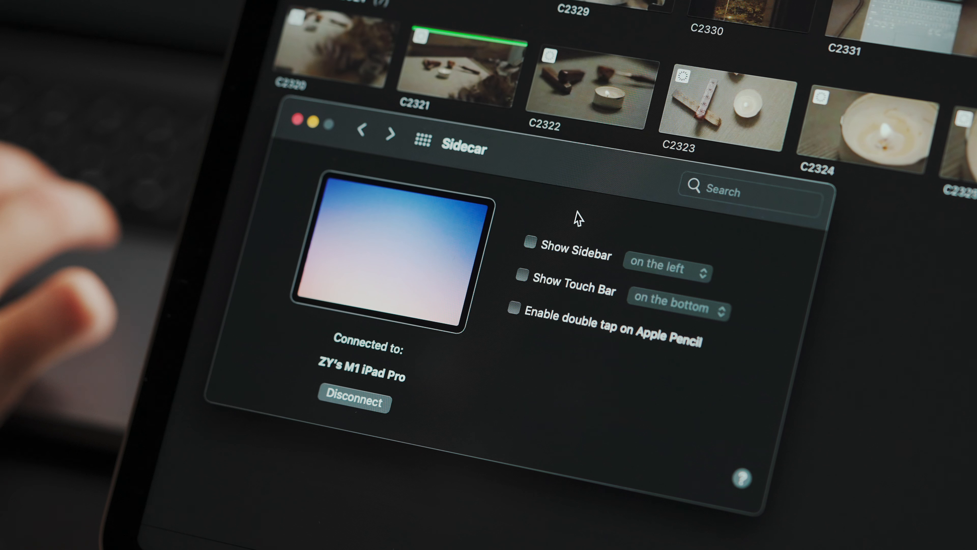
mouse_move(631, 320)
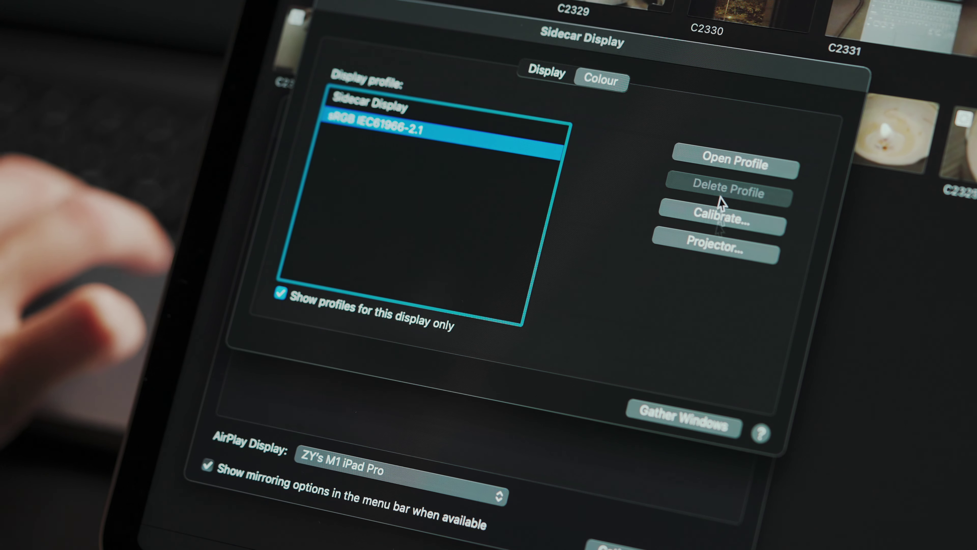
- Show the Colour profiles for the Sidecar display on the iPad Pro (sRGB)
left_click(548, 72)
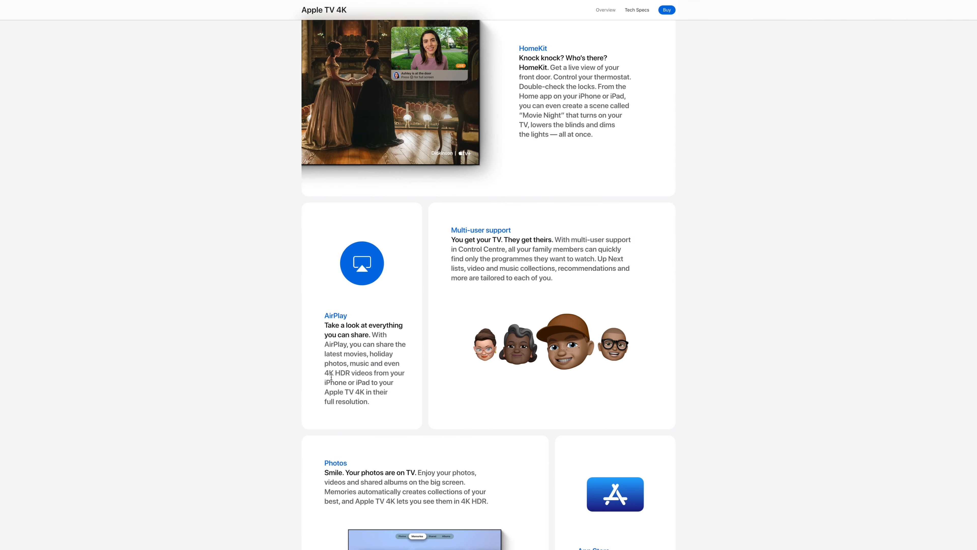
- Select the phrase '4K HDR' in the AirPlay paragraph on the Apple TV 4K page
double_click(332, 373)
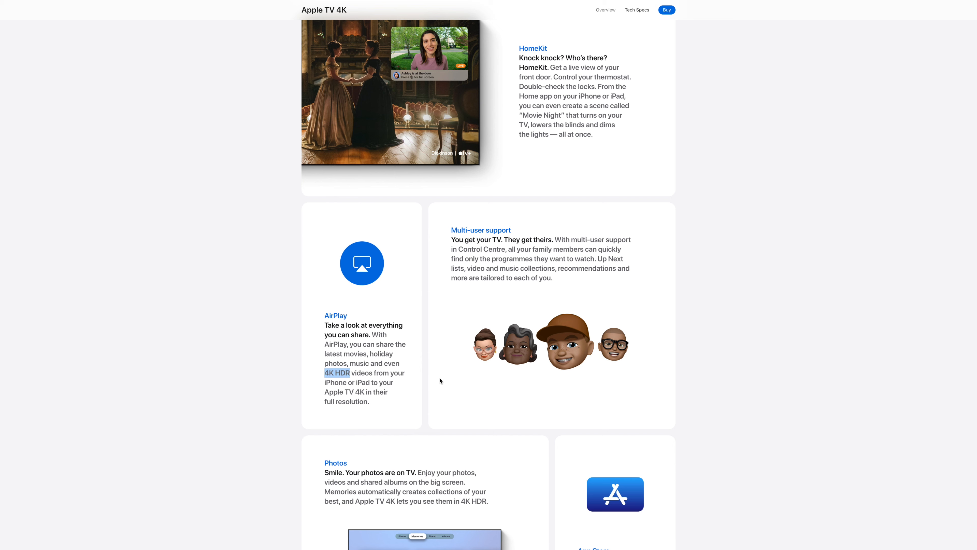
mouse_move(454, 382)
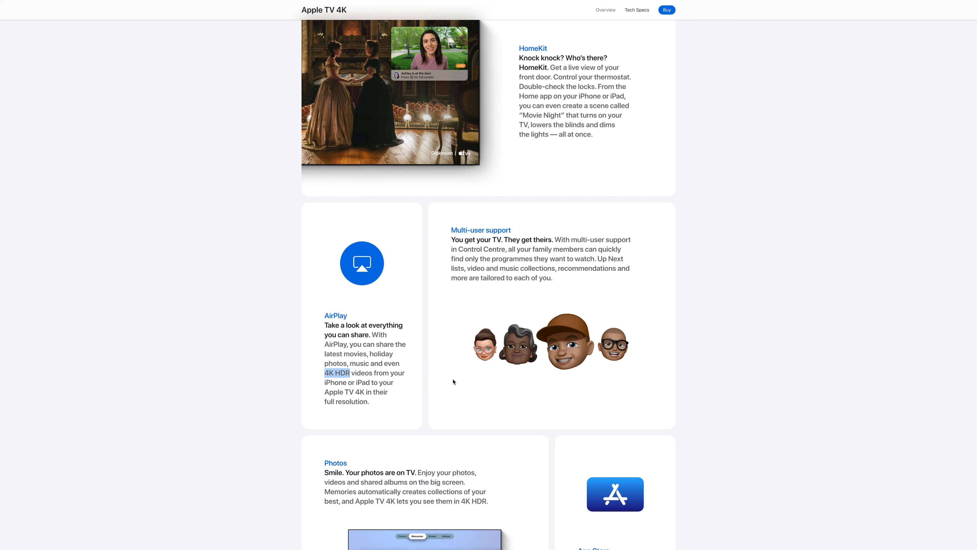